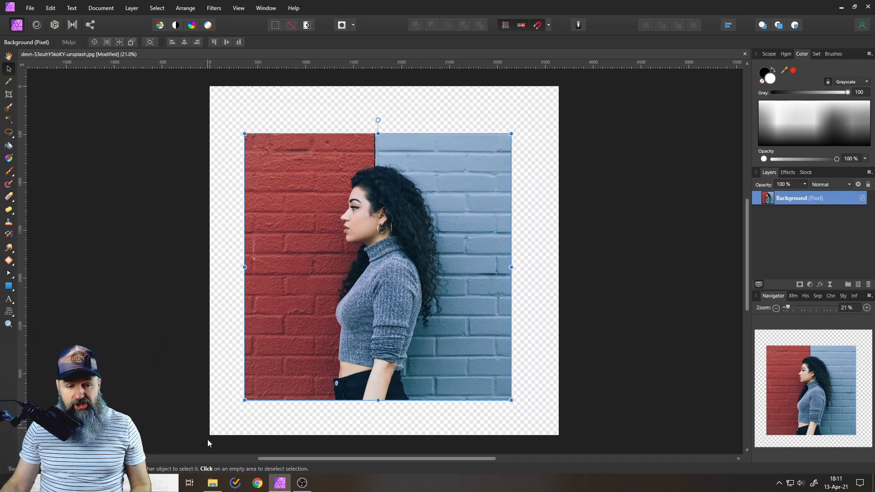
mouse_move(232, 101)
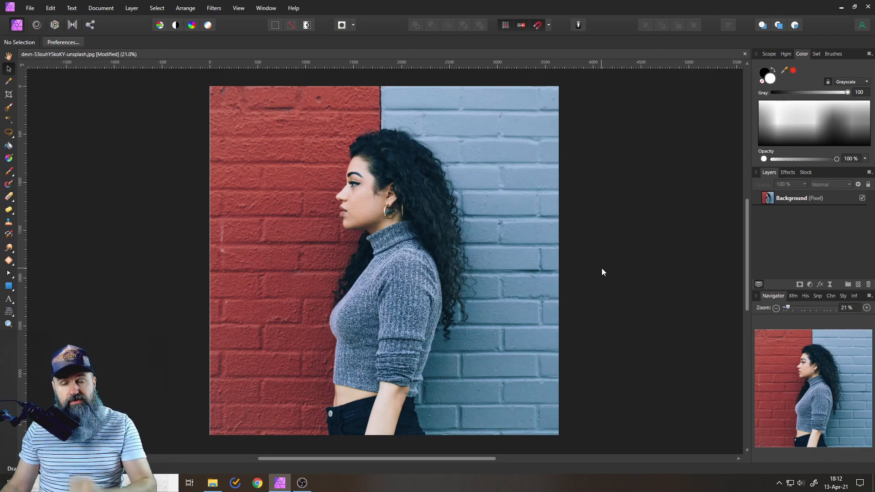
mouse_move(580, 274)
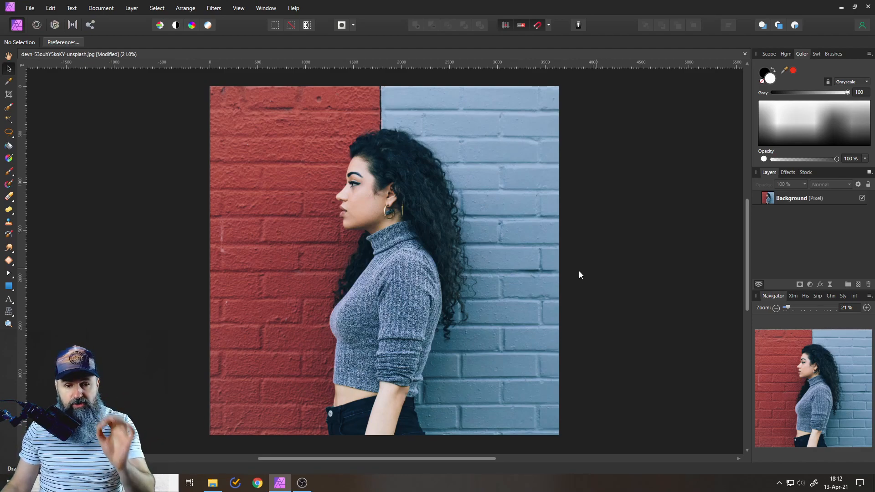
mouse_move(432, 258)
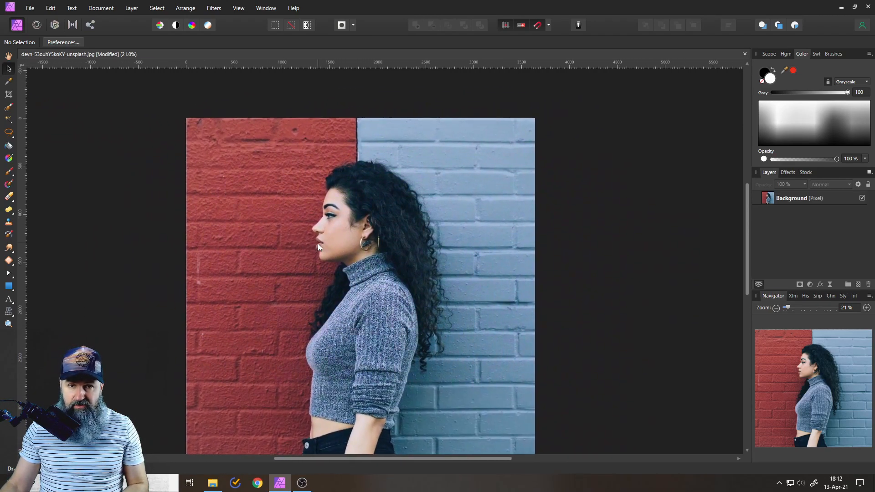
mouse_move(356, 208)
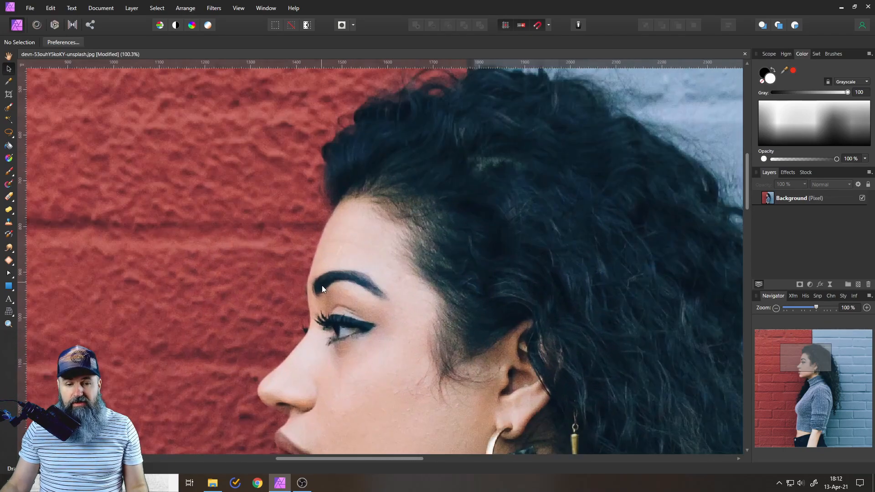
Step: Scroll-zoom the canvas in to about 157% on the woman's eye and eyebrow
scroll(up, 3)
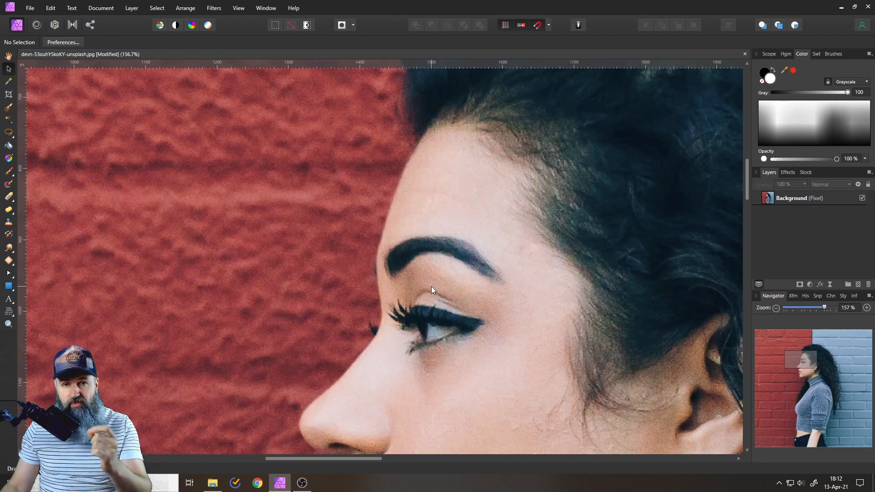
mouse_move(9, 133)
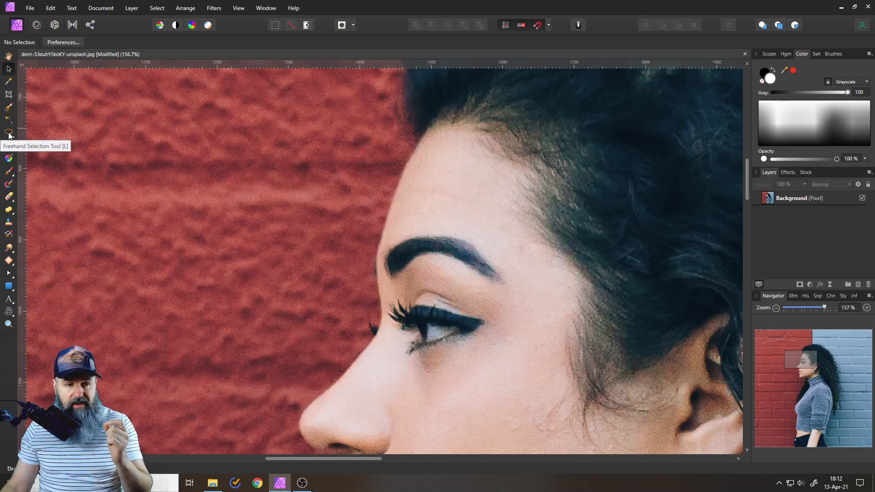
Step: With the Freehand Selection Tool, place outline points along the face profile and hairline
click(9, 132)
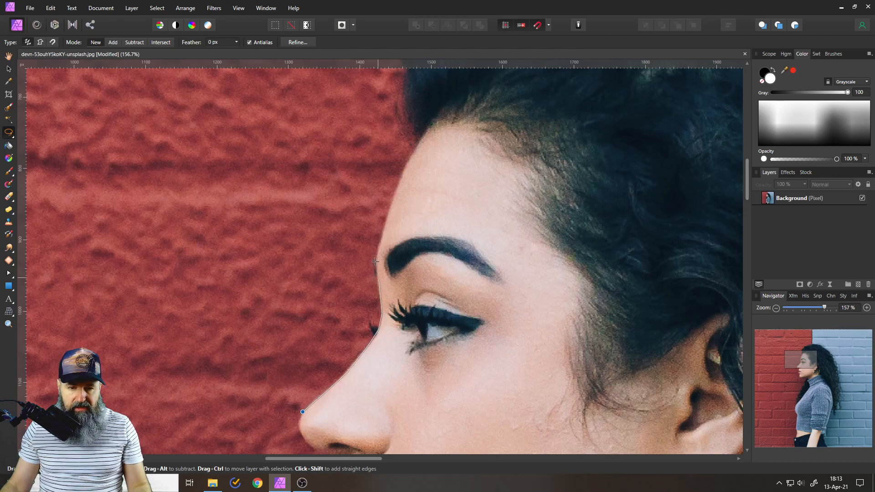
click(399, 186)
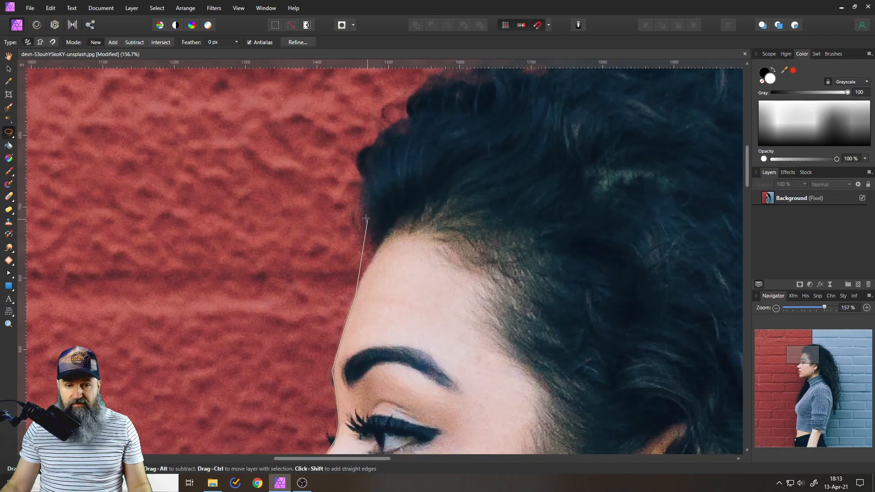
click(427, 84)
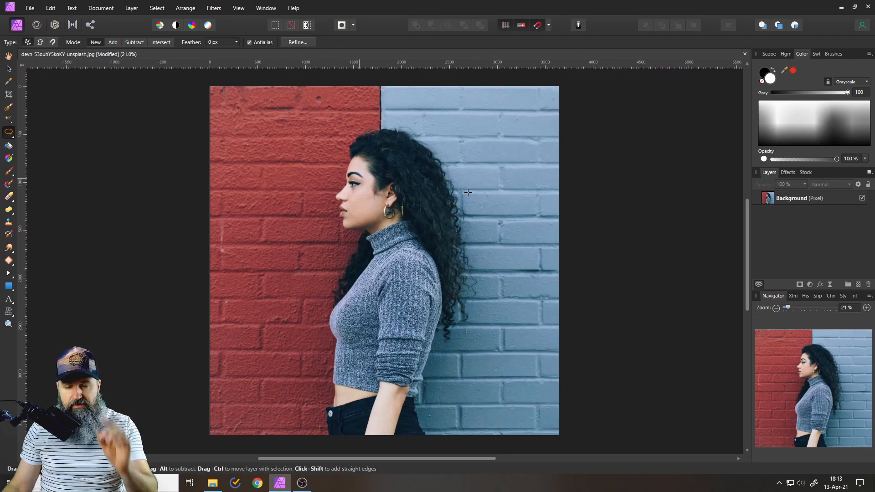
mouse_move(398, 172)
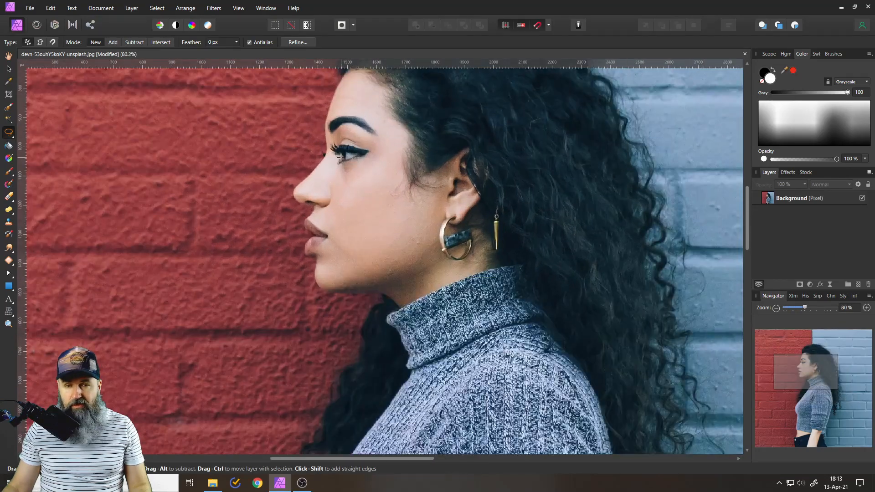
Step: Scroll-zoom in on the face, earrings and curly hair
scroll(up, 3)
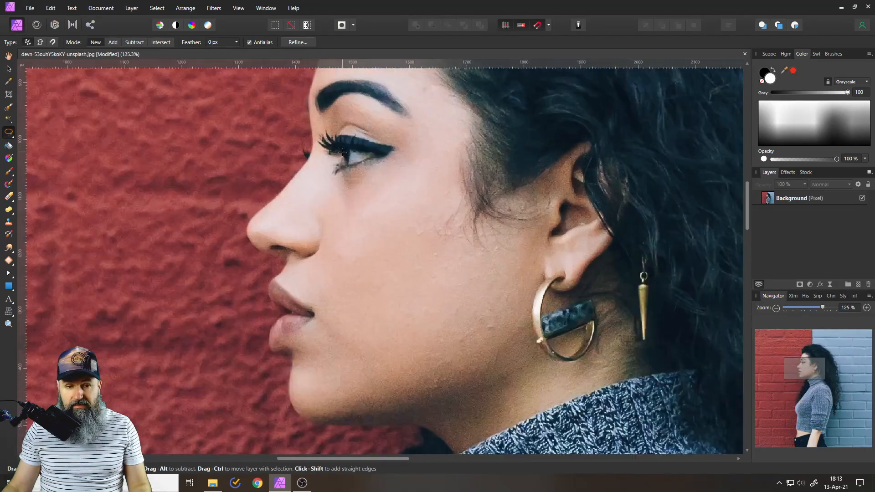
scroll(up, 3)
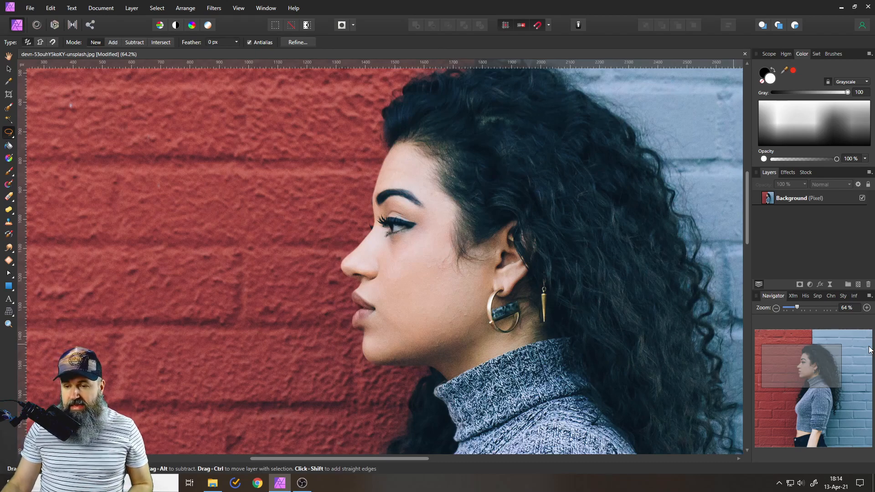
mouse_move(801, 408)
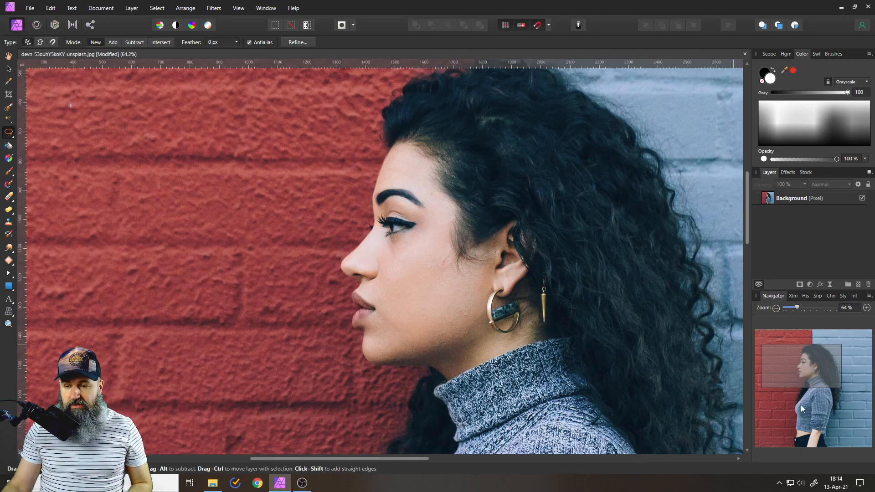
mouse_move(335, 21)
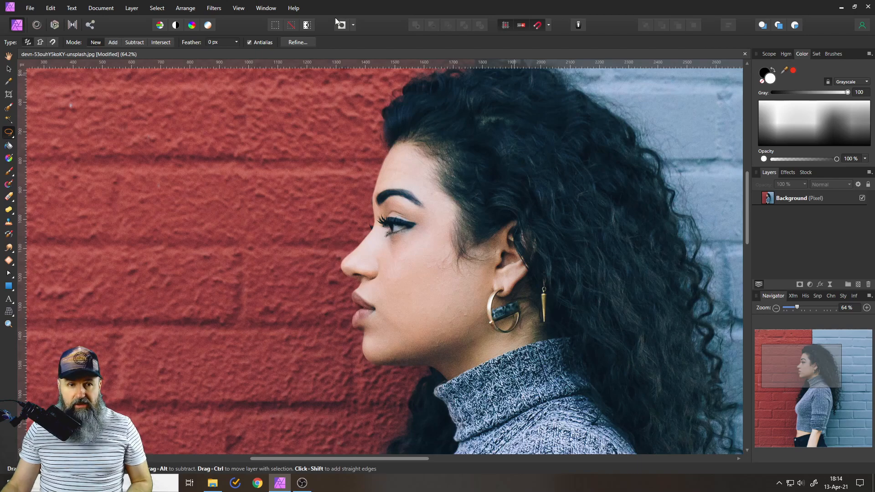
click(238, 8)
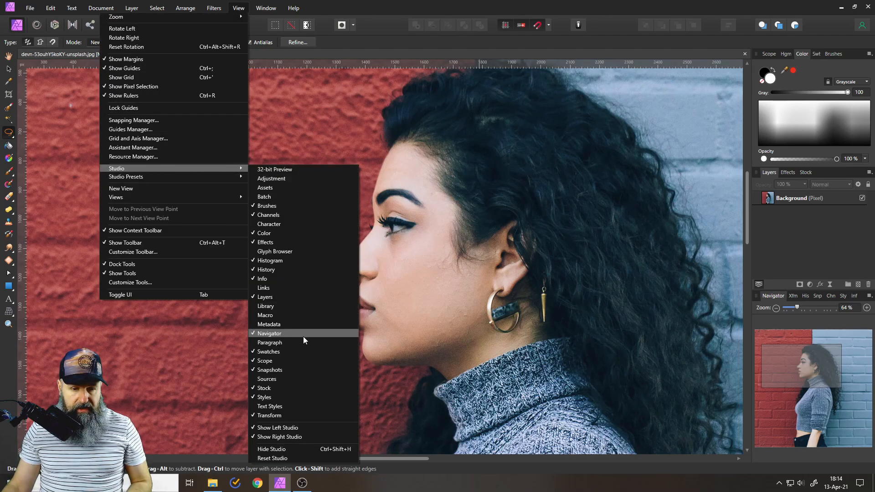
mouse_move(254, 338)
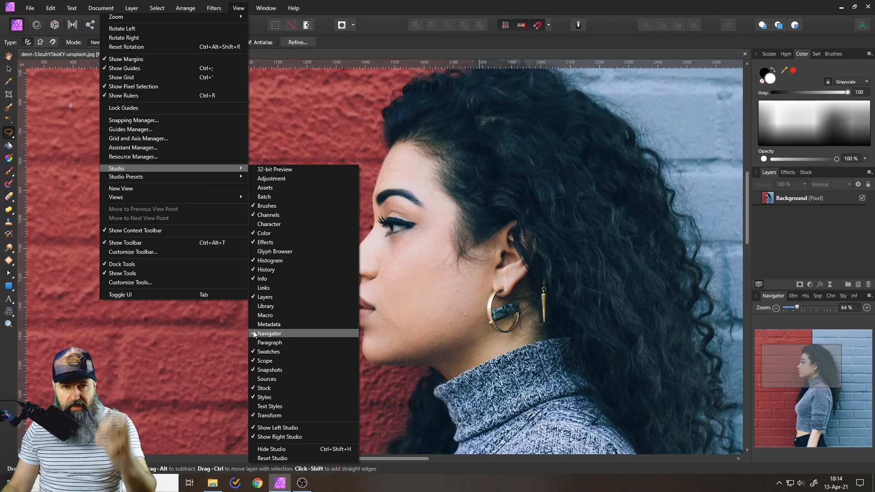
click(270, 333)
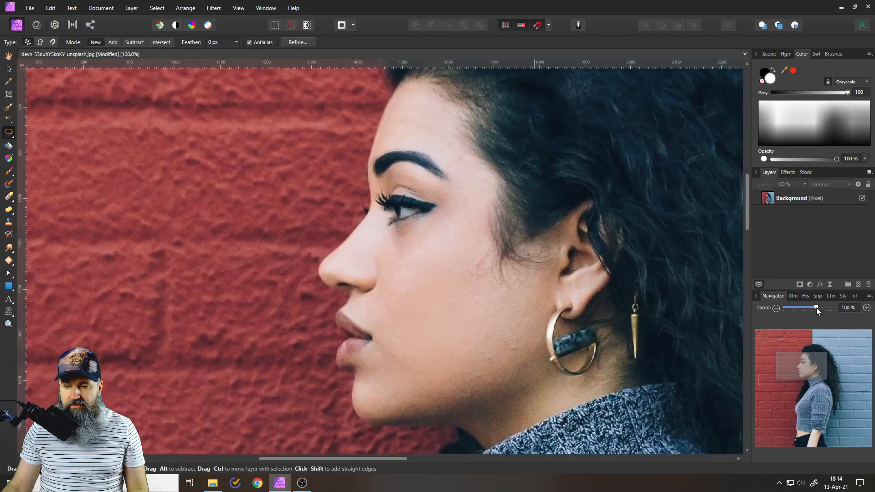
Step: Set the Navigator zoom to 100%, then zoom in one step
click(867, 308)
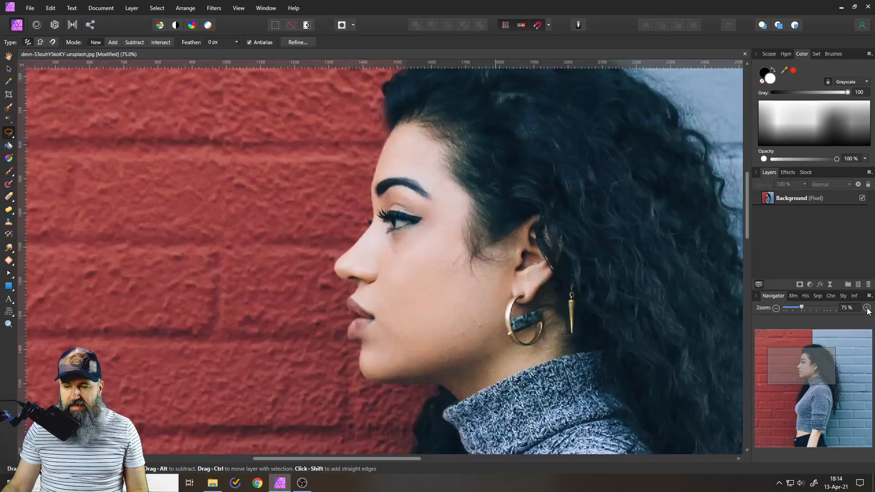
click(867, 307)
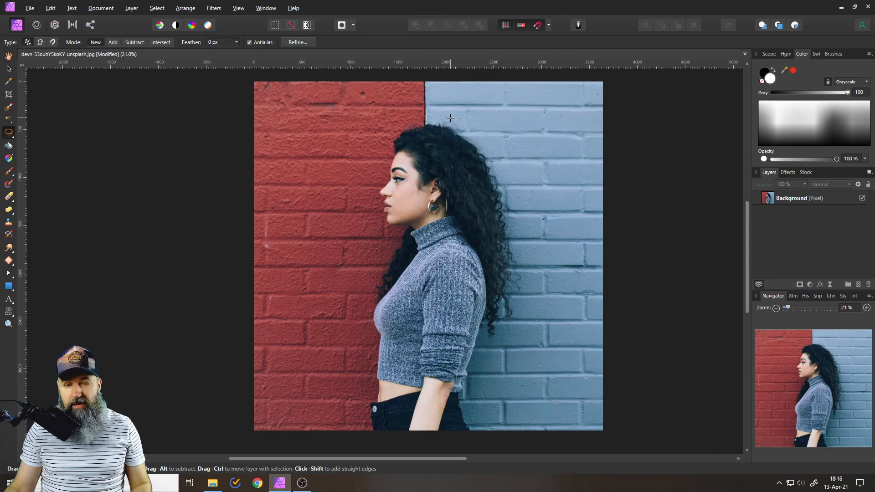
Step: Rotate the canvas view, then restore it upright with View > Reset Rotation
scroll(up, 3)
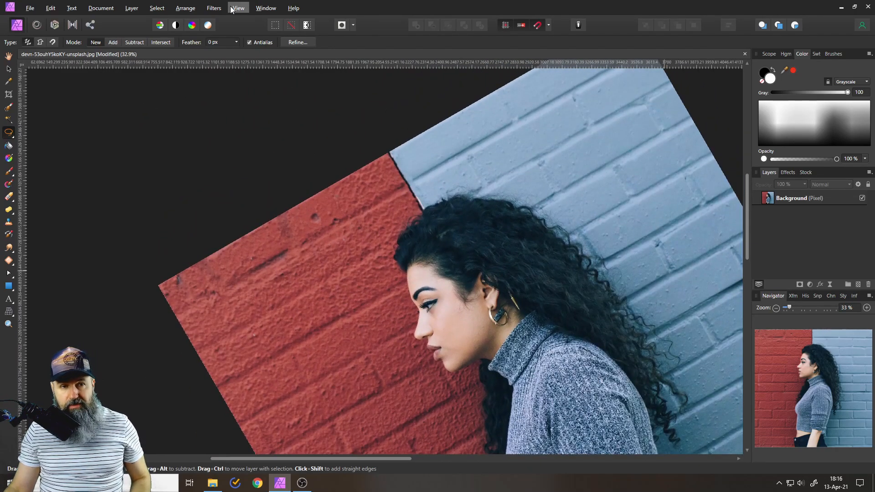
click(238, 8)
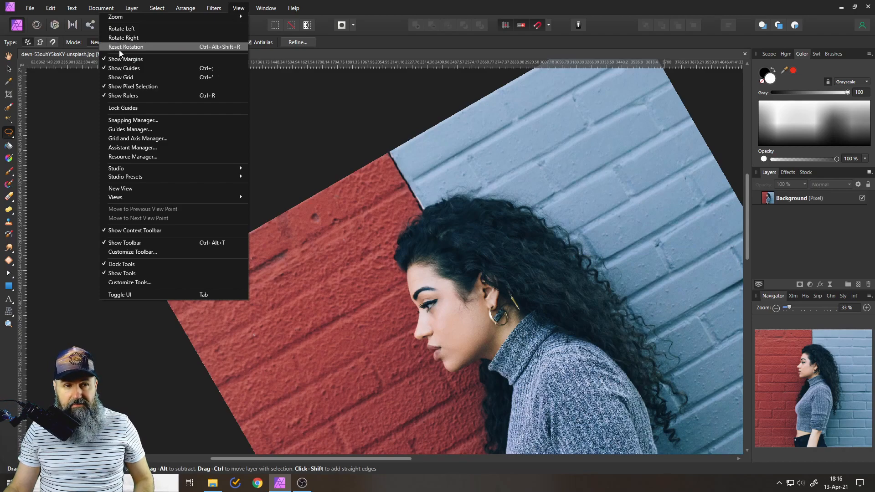
click(126, 46)
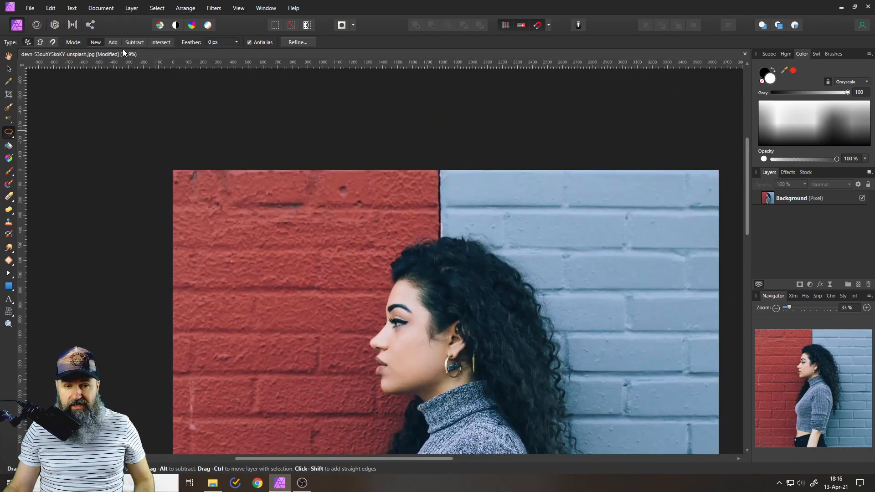